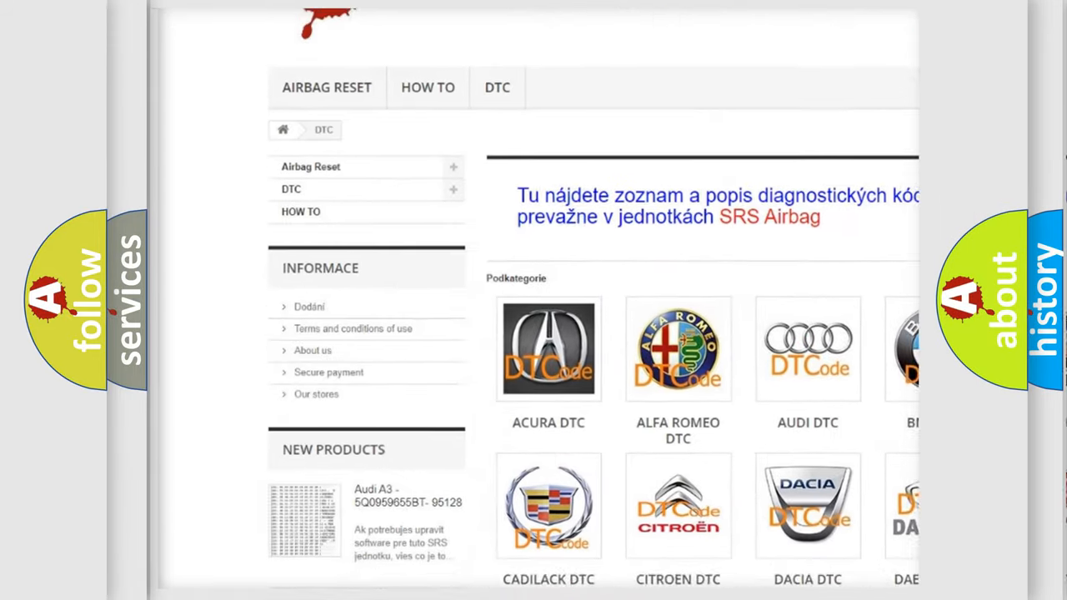
scroll(down, 3)
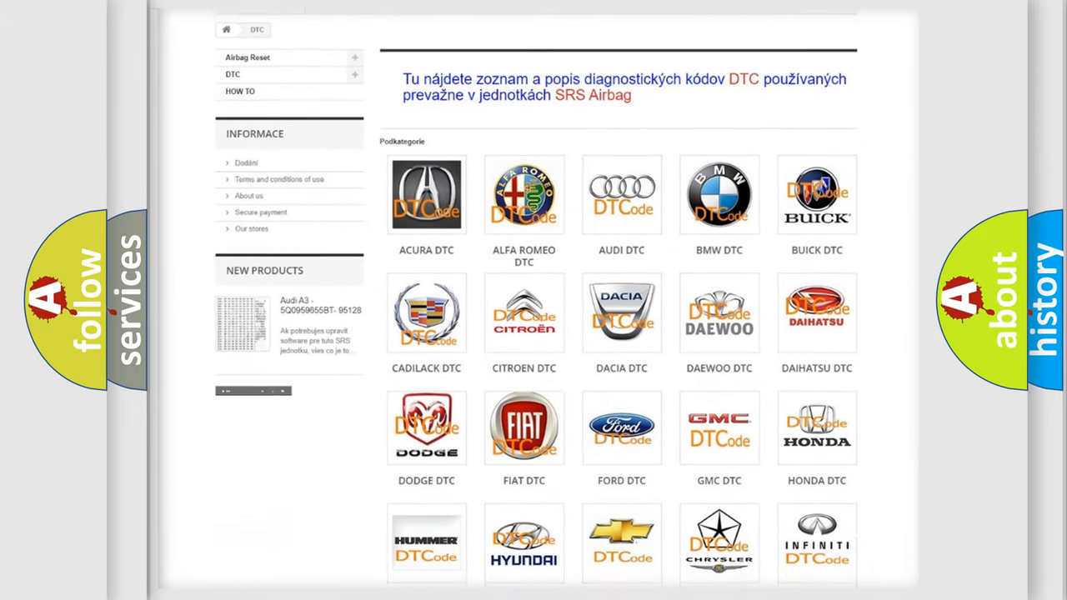
scroll(down, 3)
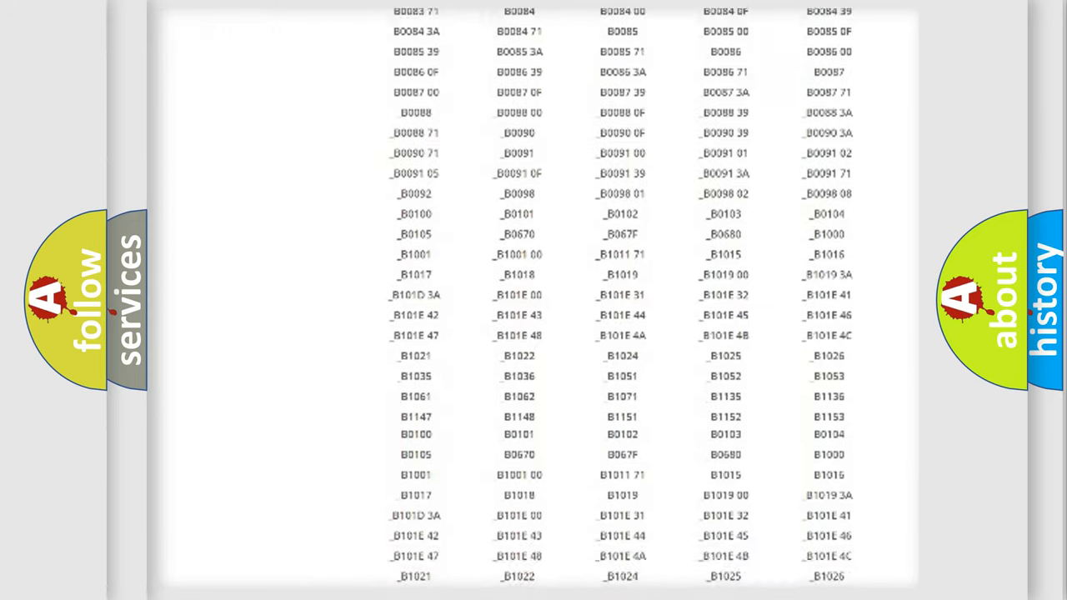
scroll(down, 3)
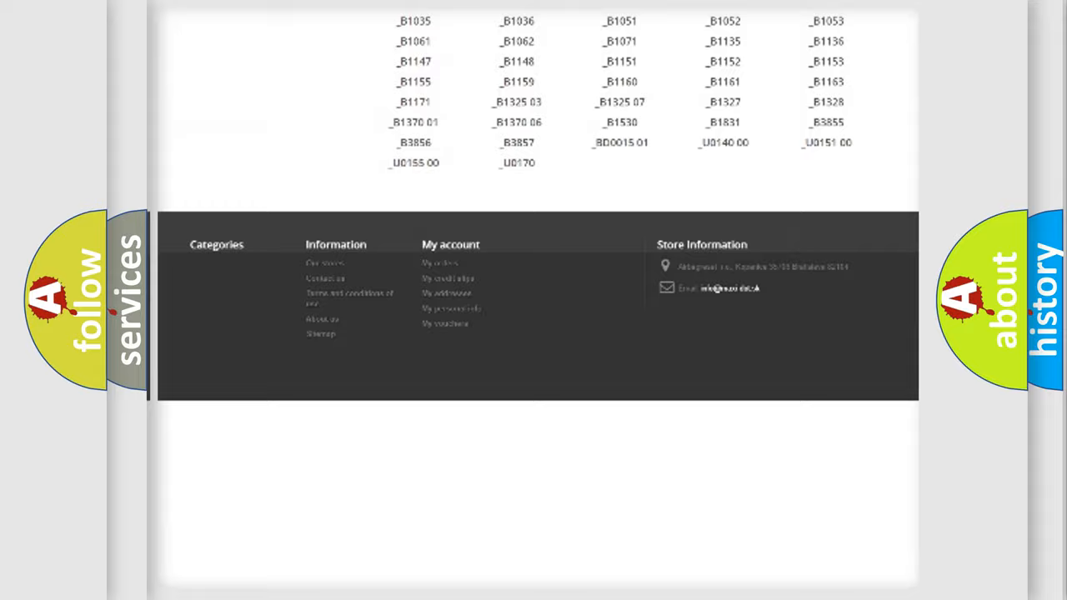
scroll(up, 3)
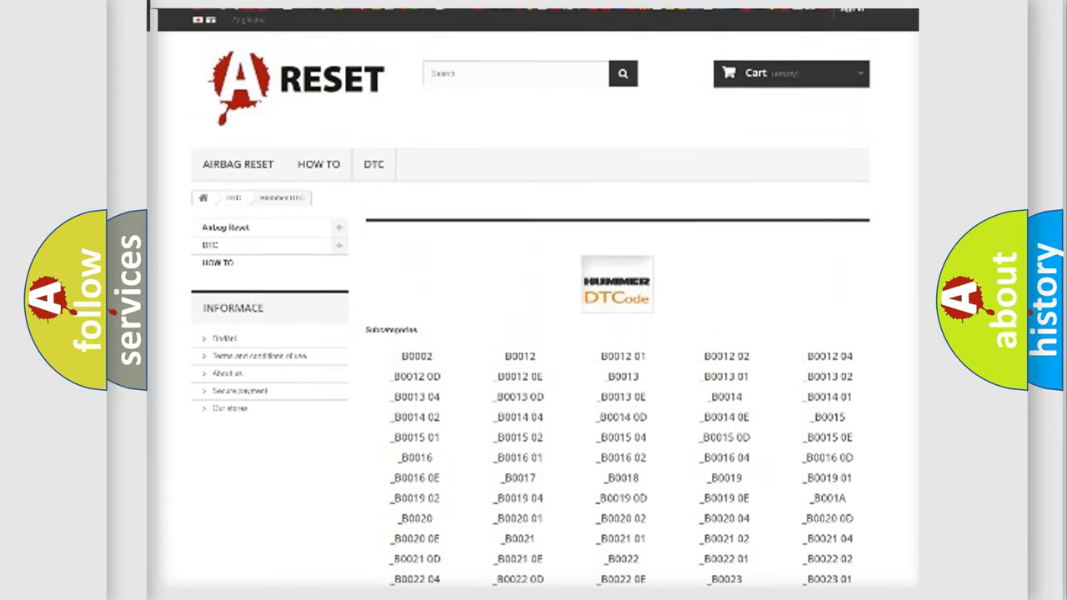